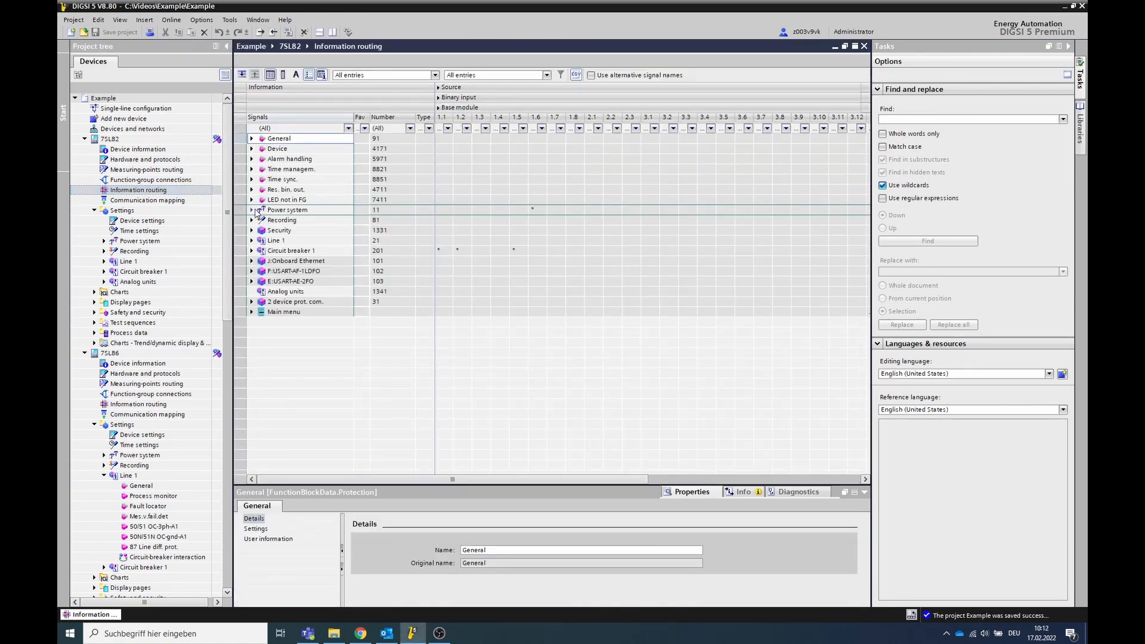
# Expand the Power system group and its Meas. point V-3ph 1 signals in Information routing.
pyautogui.click(251, 210)
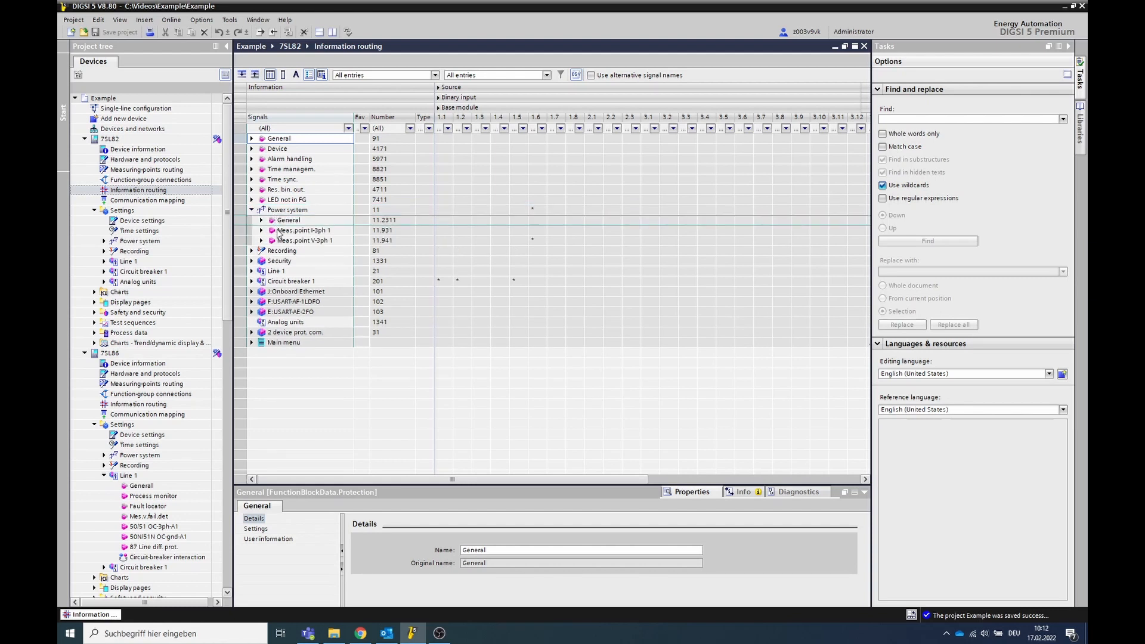
pyautogui.click(261, 239)
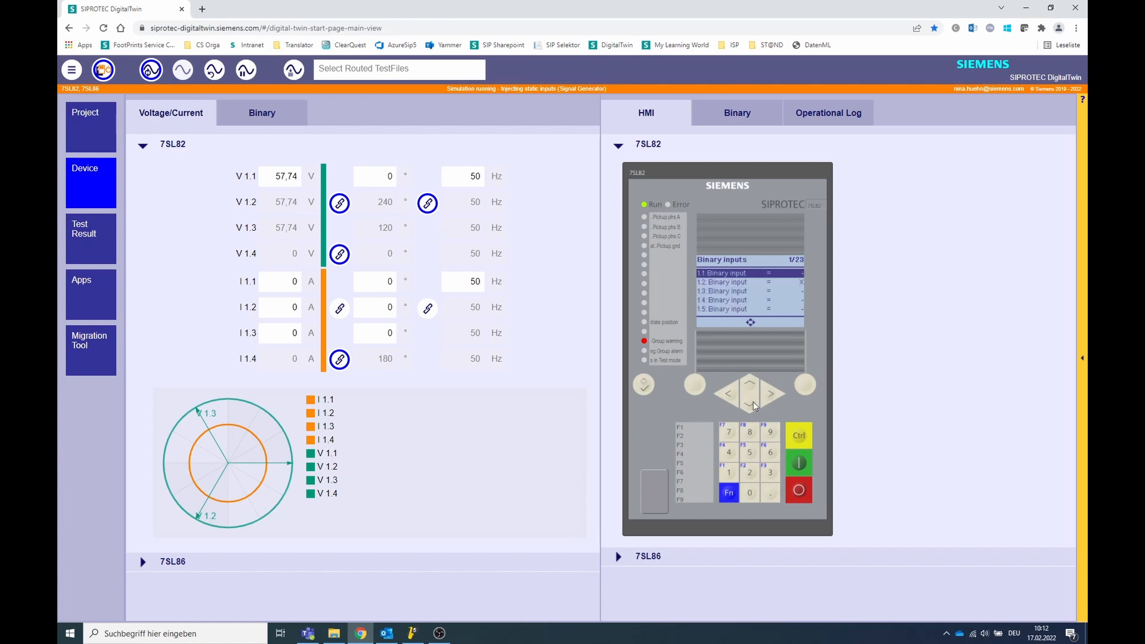
# Return from the Binary inputs page to the 7SL82 main menu on the HMI.
pyautogui.click(750, 389)
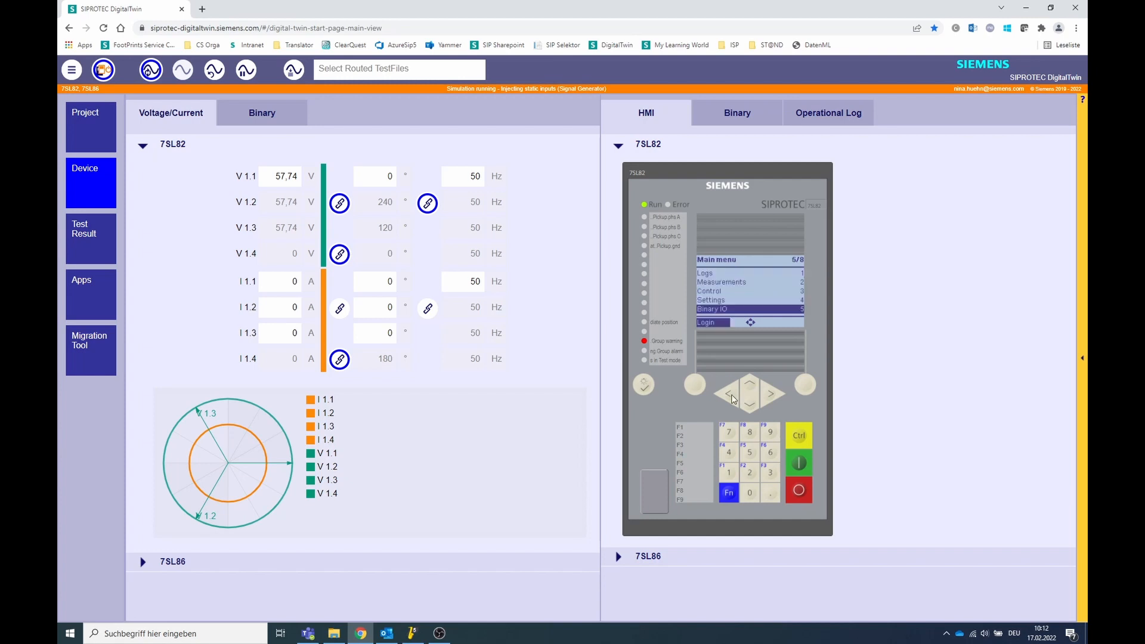
# Inspect the VT miniatureCB >Open operational log entry, then show the simulated binary input states.
pyautogui.click(750, 381)
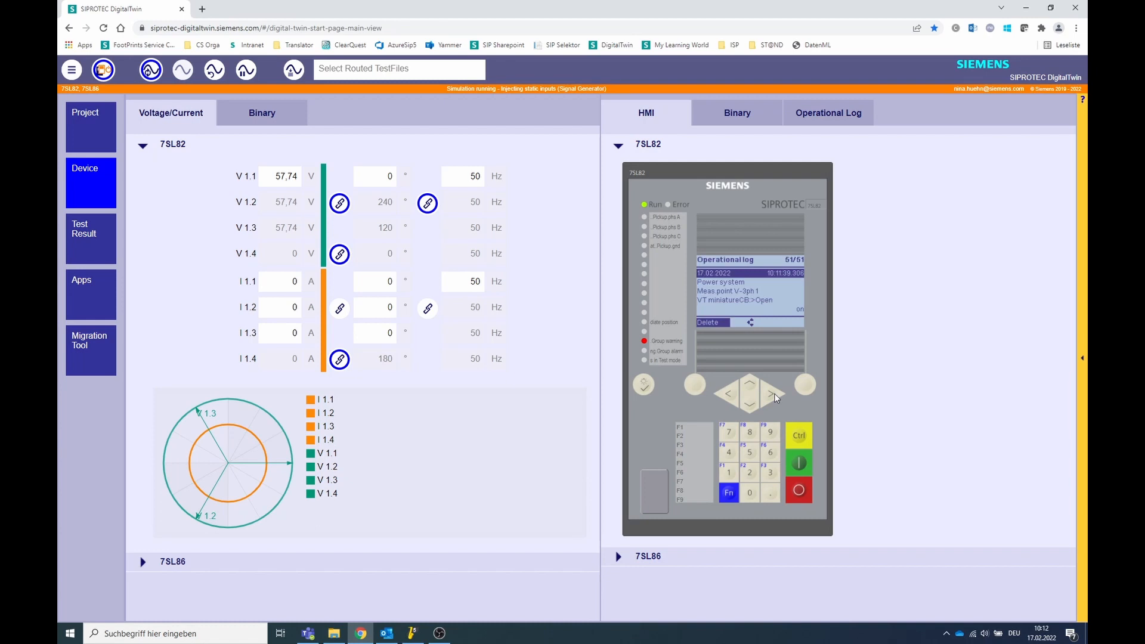
pyautogui.moveTo(750, 382)
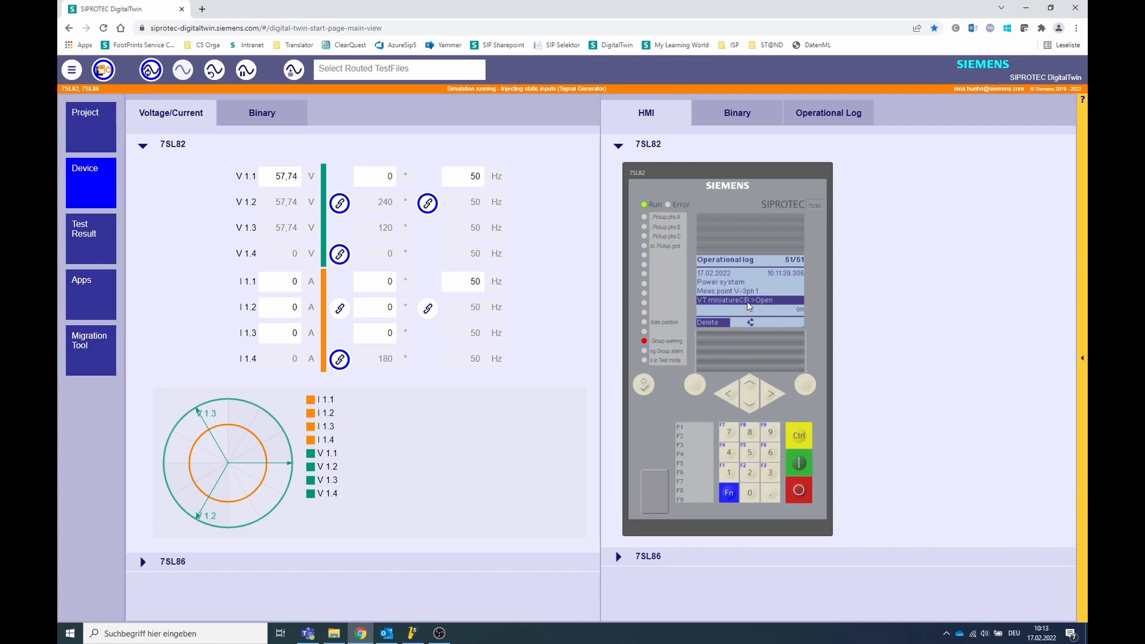
pyautogui.moveTo(798, 310)
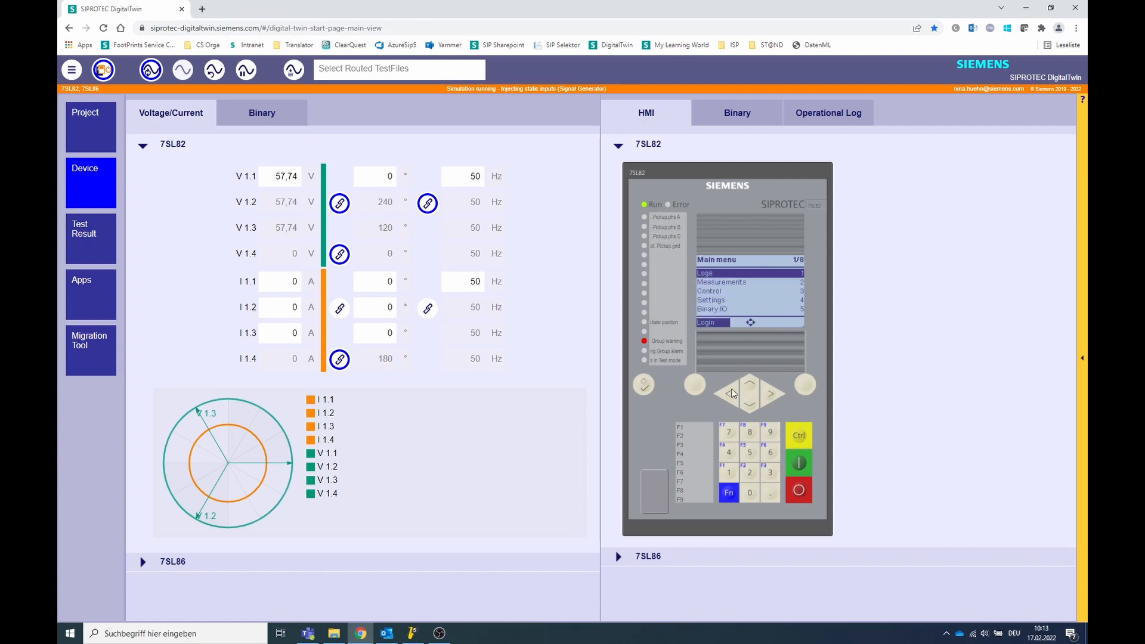
pyautogui.click(261, 112)
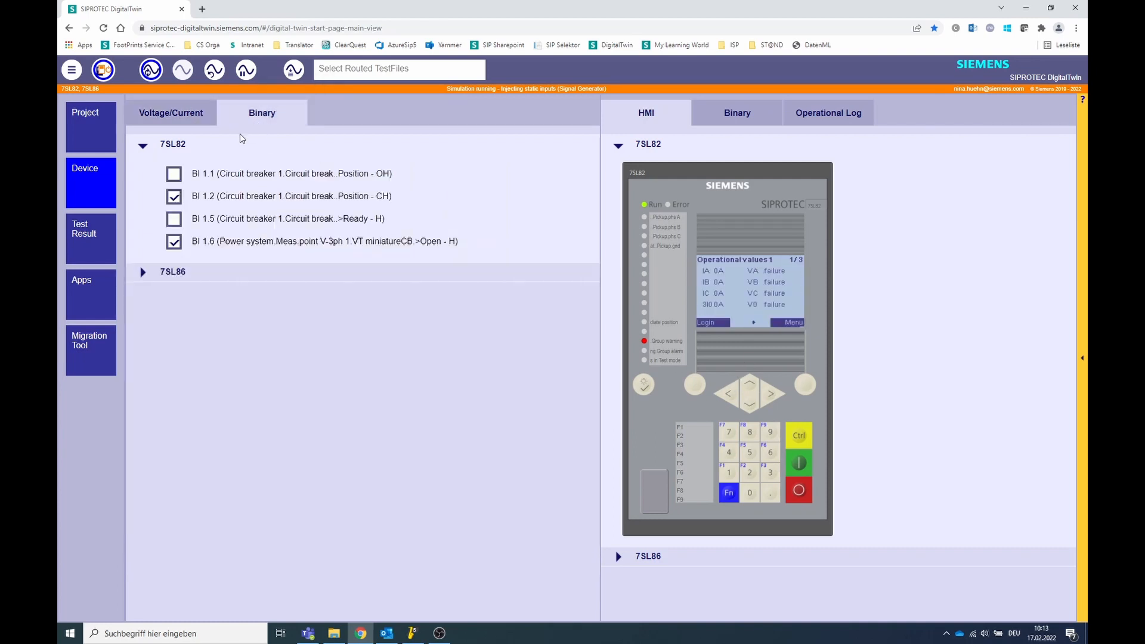